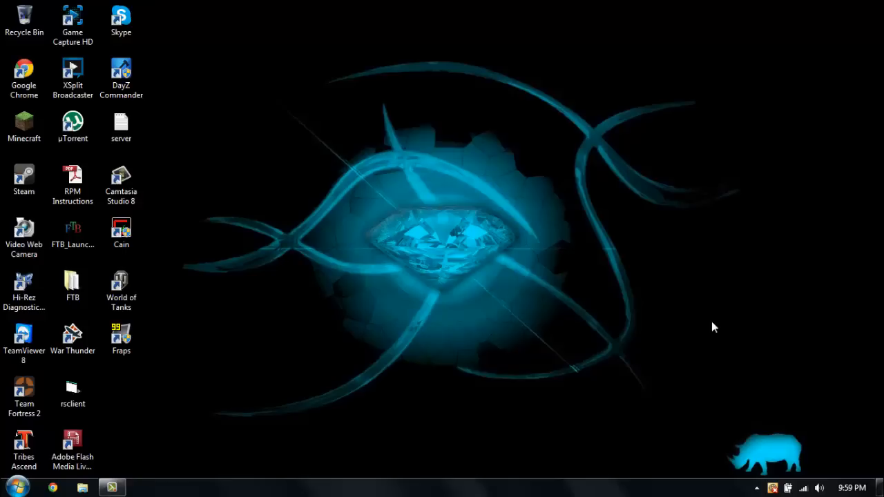
pyautogui.moveTo(157, 263)
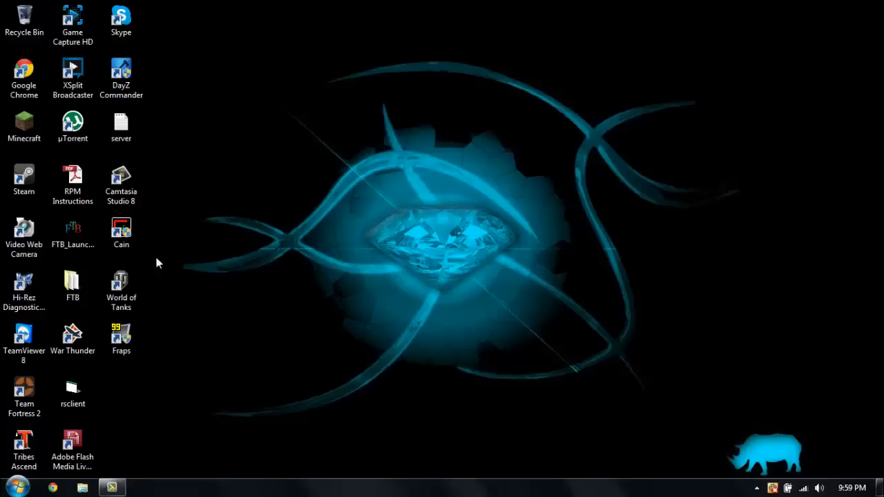
pyautogui.moveTo(209, 245)
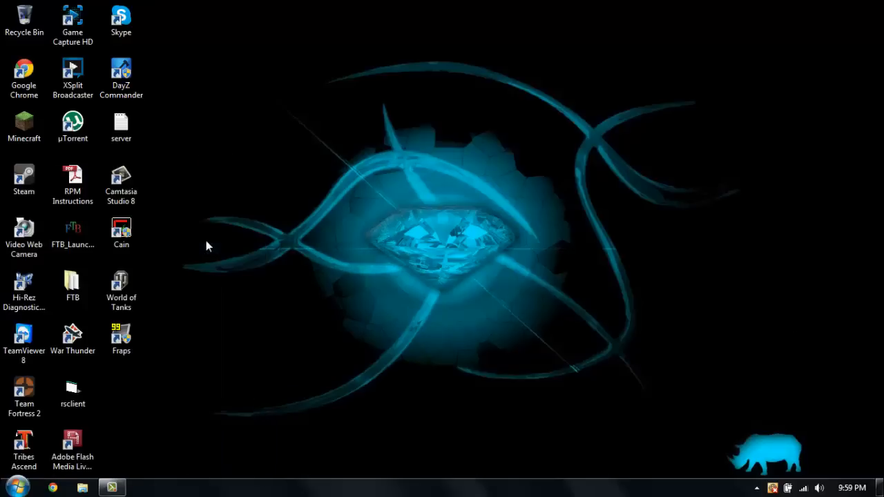
# Open the ArmA 2 folder inside the Documents library
pyautogui.click(81, 488)
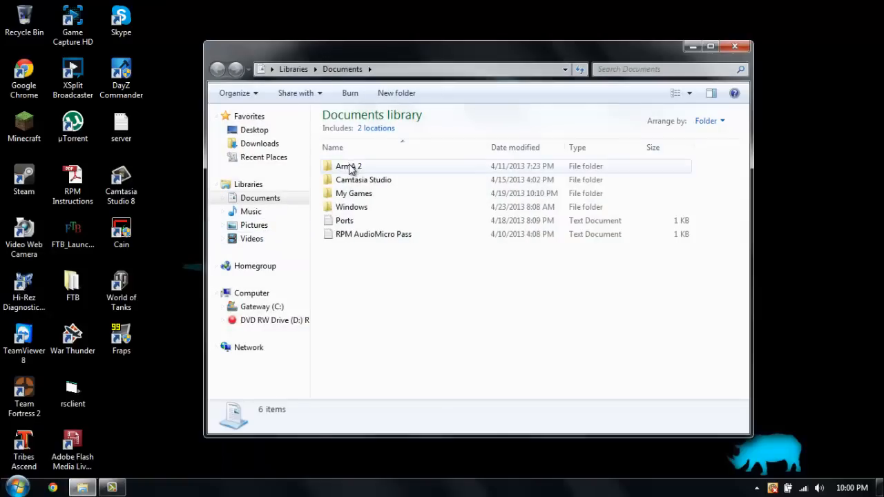
pyautogui.doubleClick(348, 166)
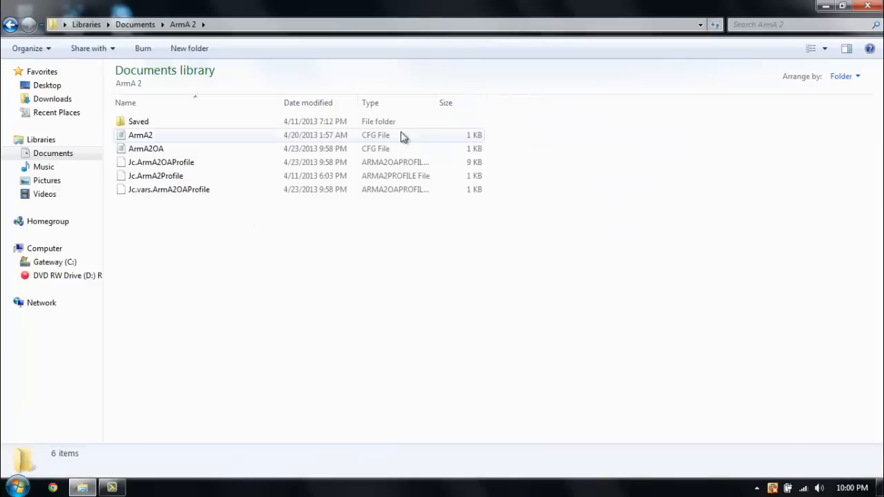
# Edit ArmA2.cfg so GPU_MaxFramesAhead=1 and GPU_DetectedFramesAhead=1, then save it
pyautogui.doubleClick(141, 135)
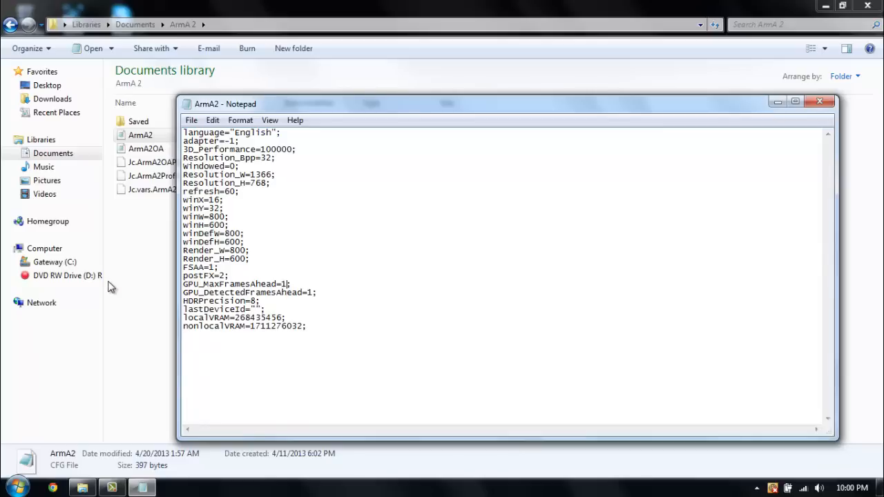
pyautogui.moveTo(315, 282)
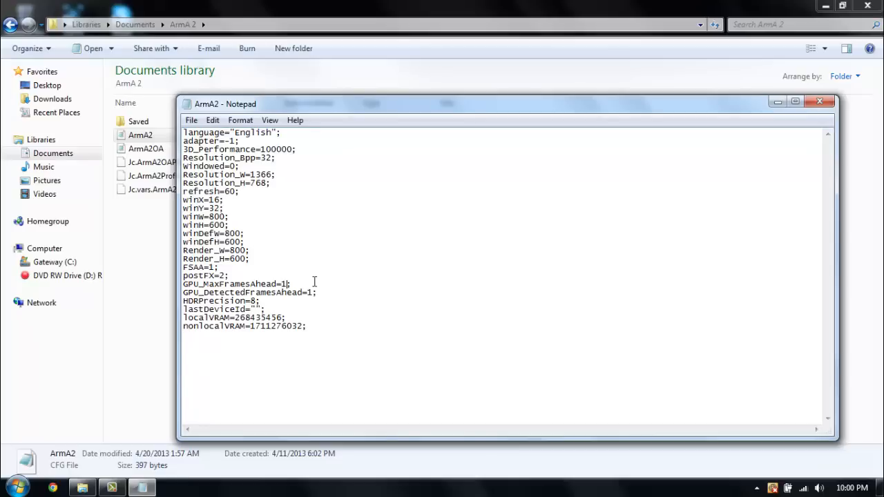
pyautogui.moveTo(314, 293)
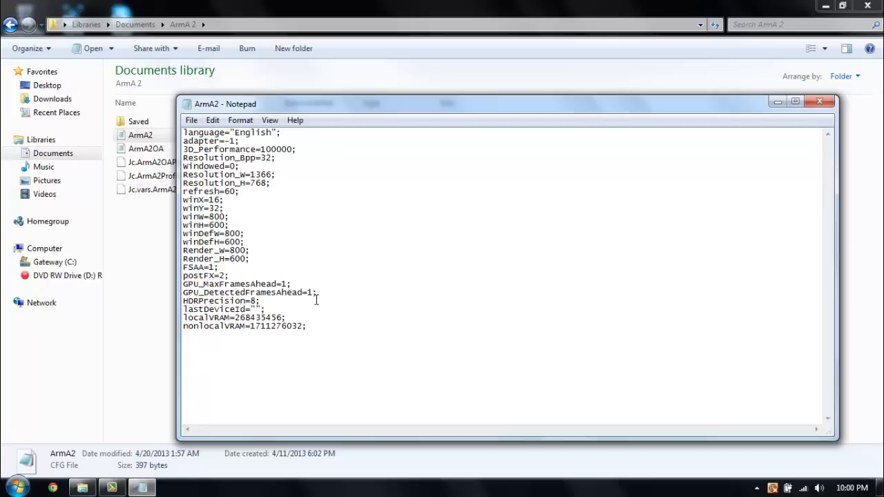
pyautogui.moveTo(317, 309)
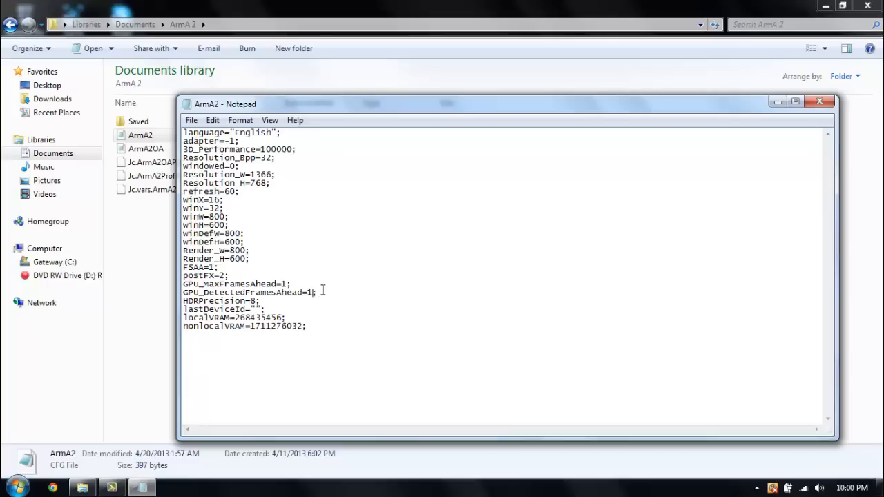
pyautogui.moveTo(254, 143)
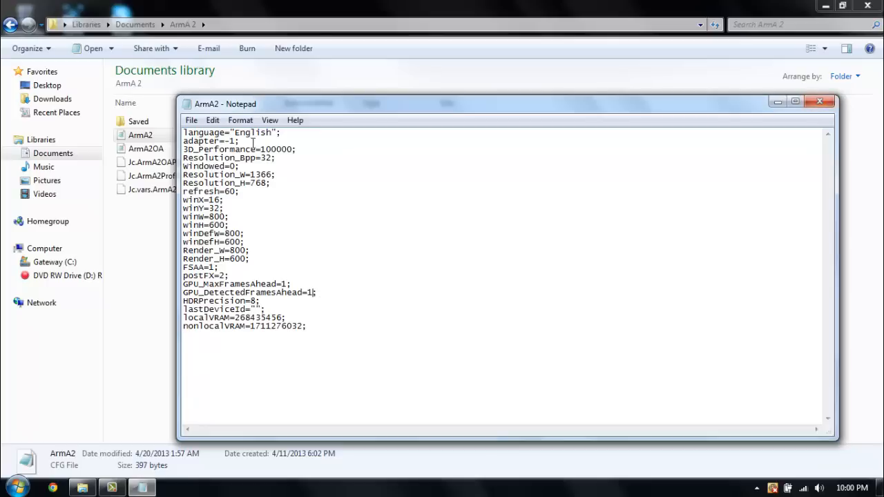
pyautogui.click(191, 119)
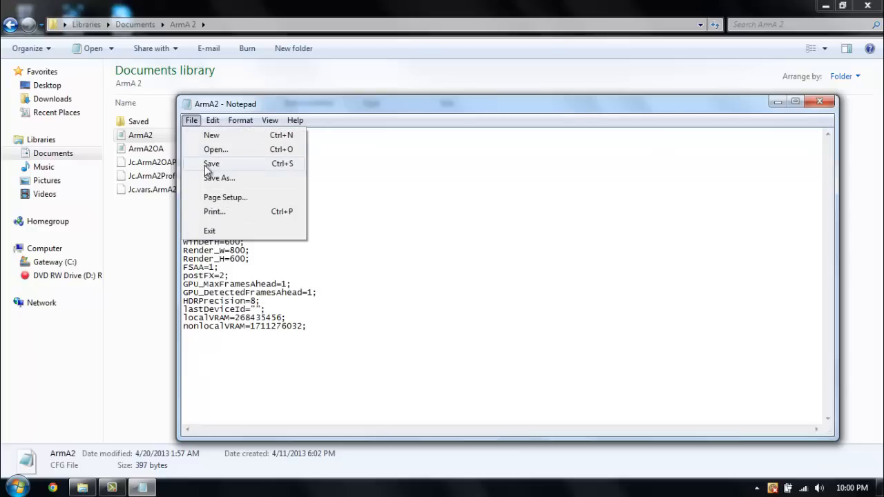
pyautogui.click(211, 163)
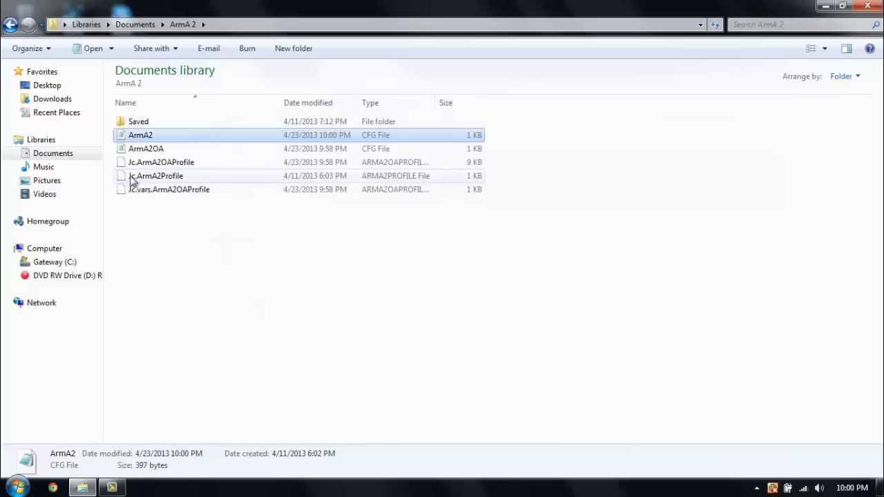
pyautogui.doubleClick(146, 149)
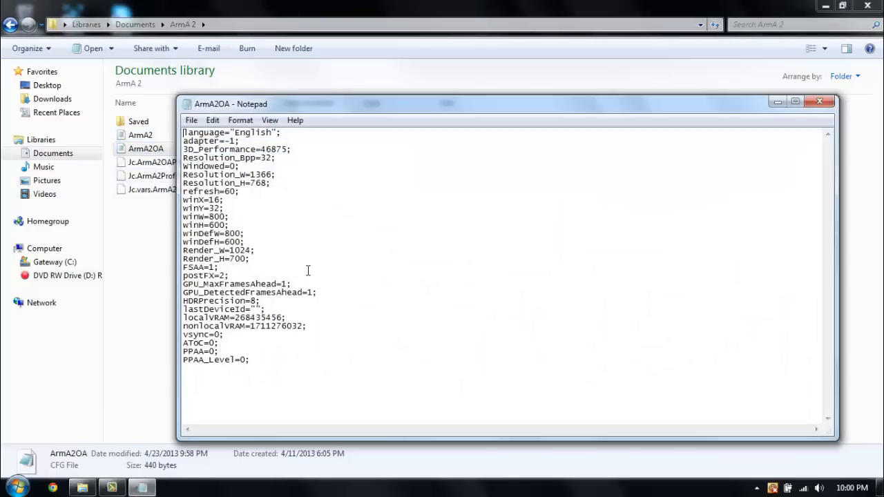
pyautogui.moveTo(292, 275)
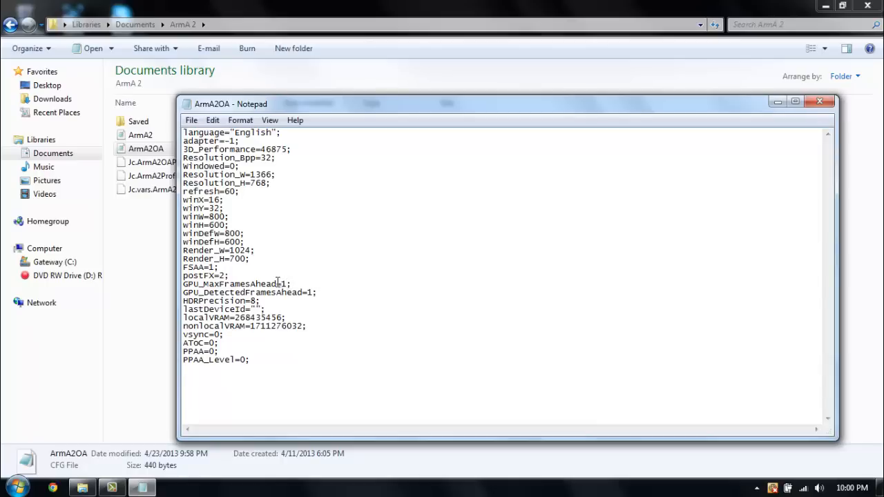
pyautogui.moveTo(820, 102)
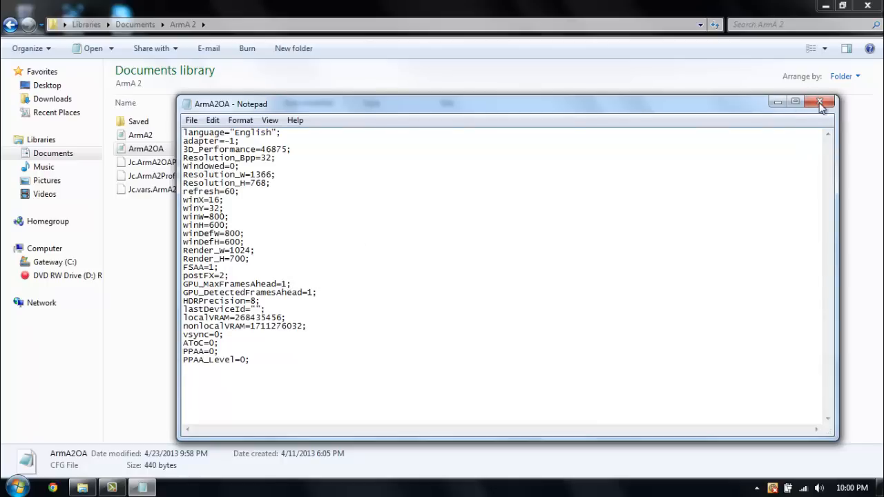
pyautogui.click(820, 102)
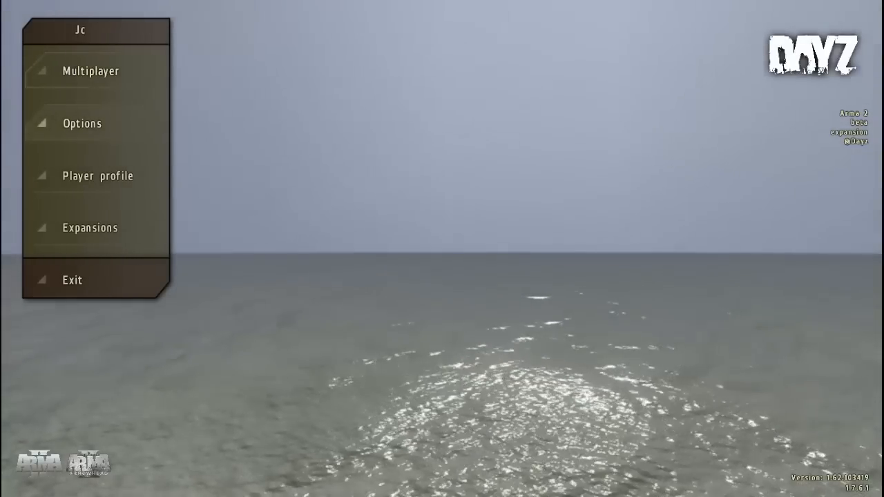
# Go to the Video options and switch to the Advanced settings view
pyautogui.click(83, 123)
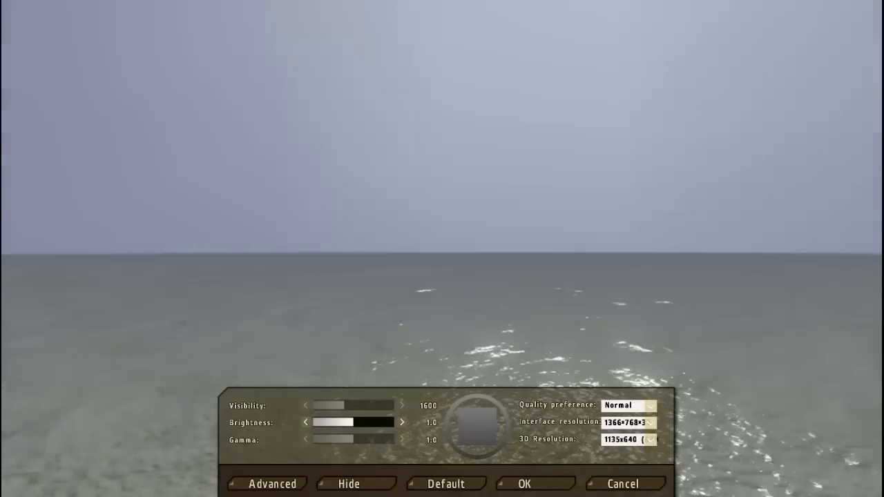
pyautogui.click(265, 483)
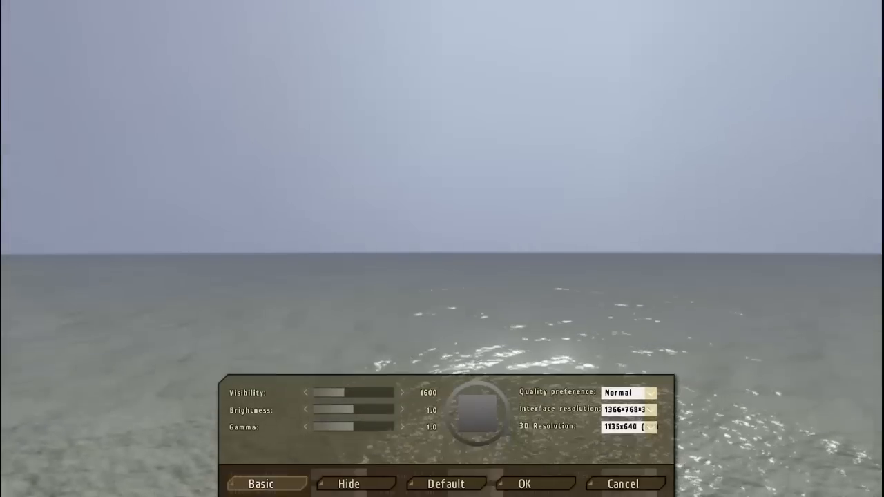
# Show the advanced video settings and pick a quality preference level (Normal)
pyautogui.click(261, 484)
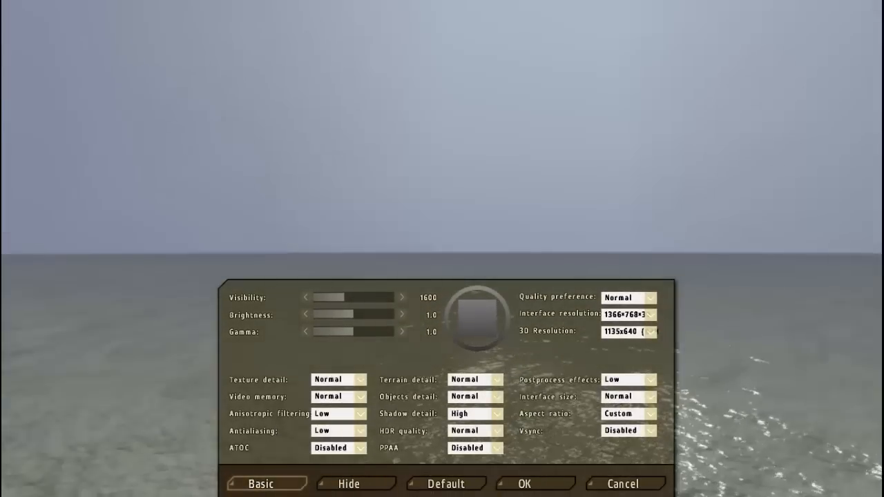
pyautogui.click(649, 298)
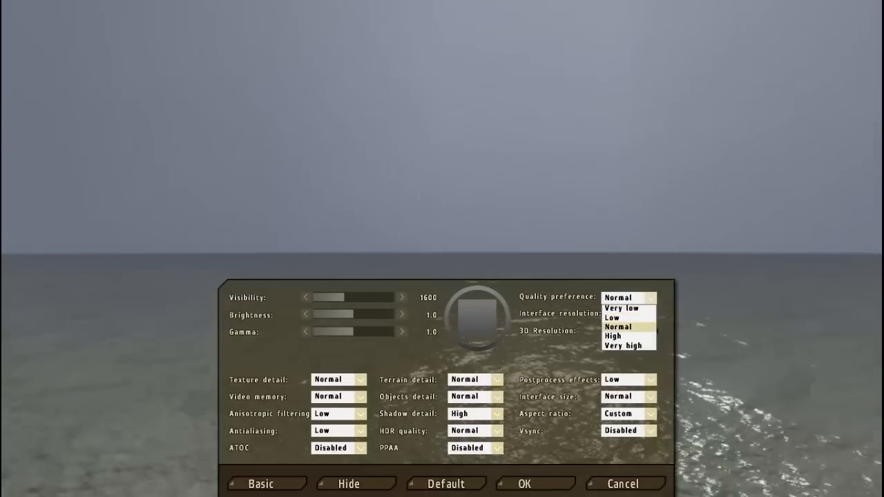
pyautogui.moveTo(613, 318)
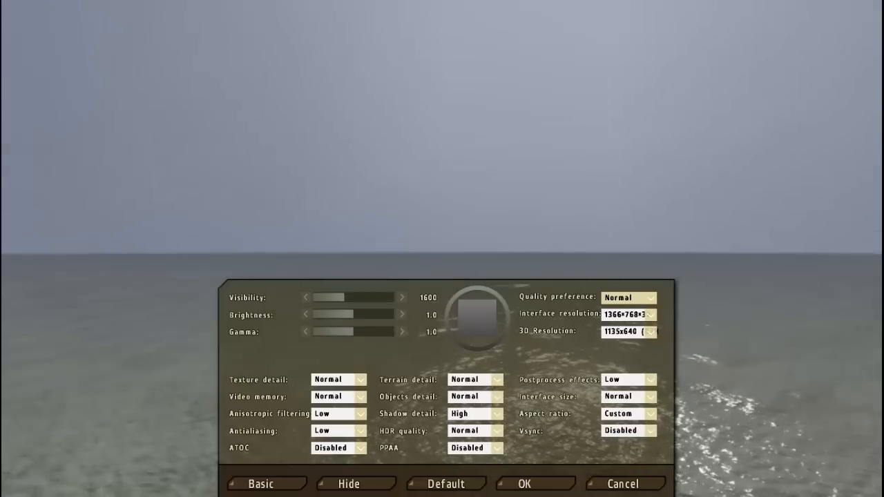
pyautogui.click(648, 298)
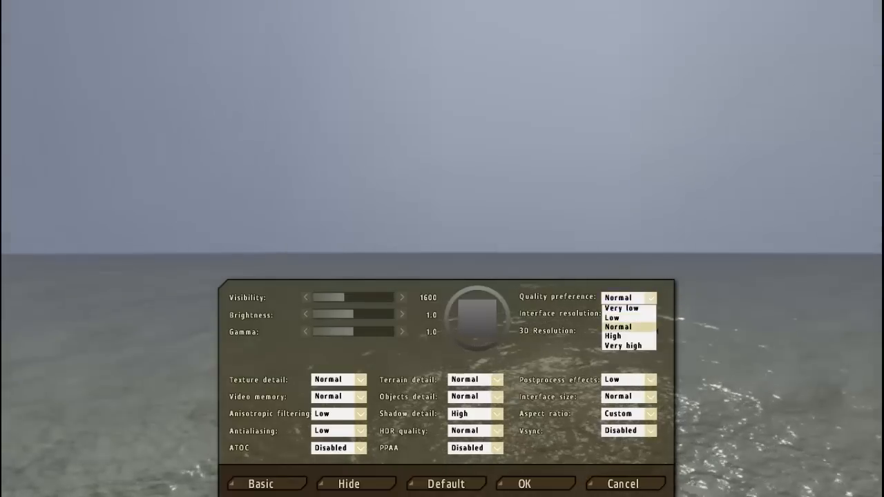
pyautogui.click(617, 325)
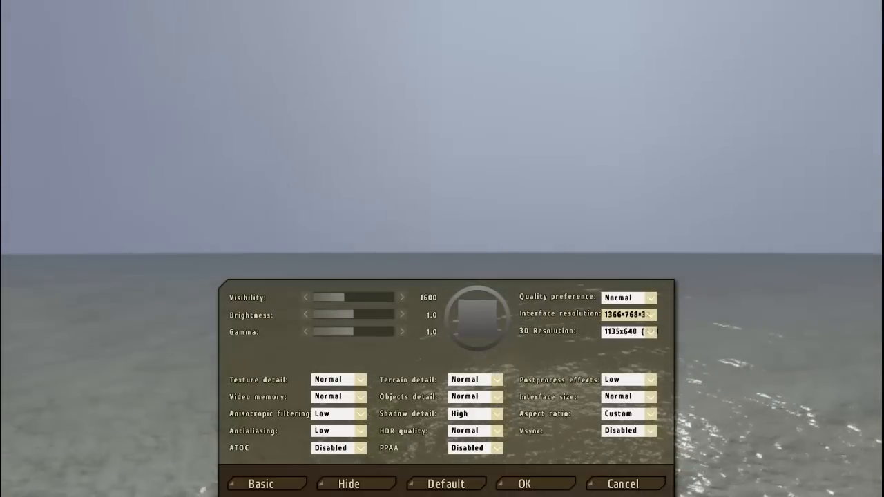
# Set 3D resolution to 1023x576 (73%) instead of 1135x640
pyautogui.click(649, 331)
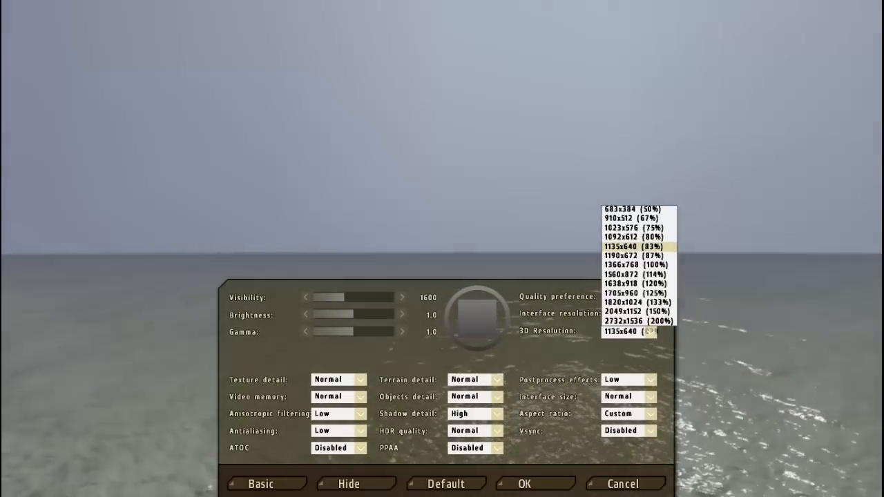
pyautogui.click(629, 228)
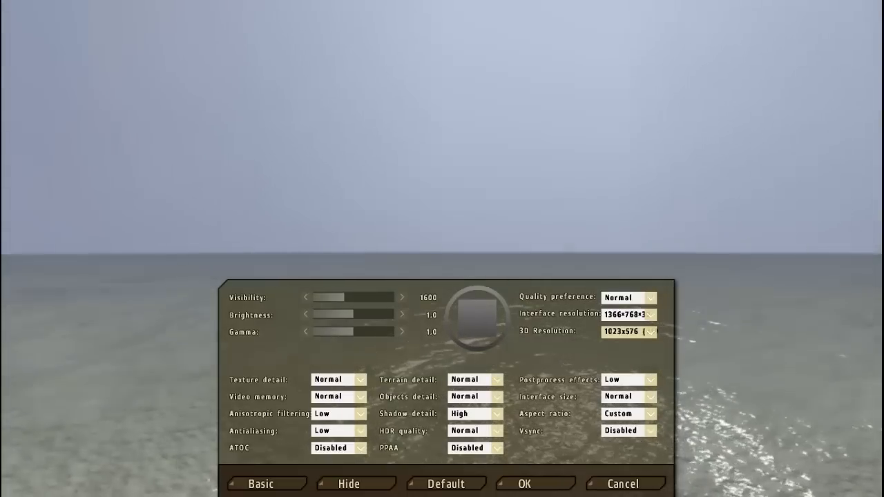
# Set texture detail to Low, leave video memory at Normal, and set terrain detail to Low
pyautogui.click(359, 379)
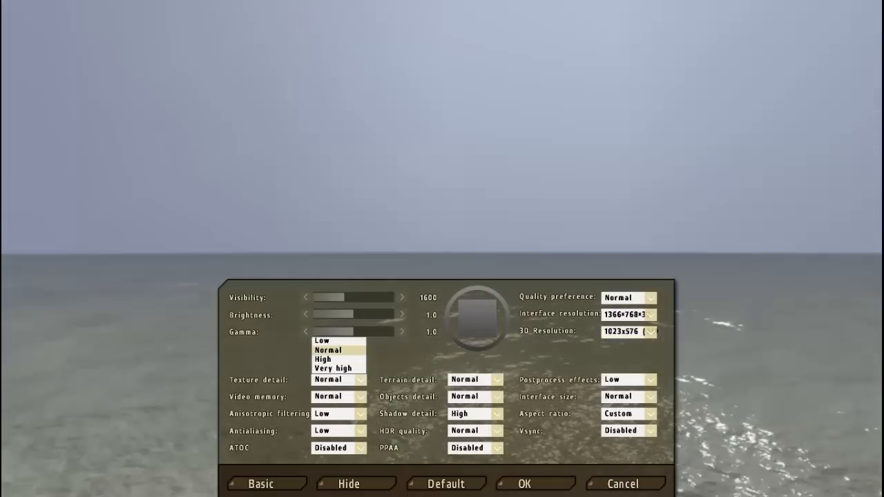
pyautogui.click(320, 340)
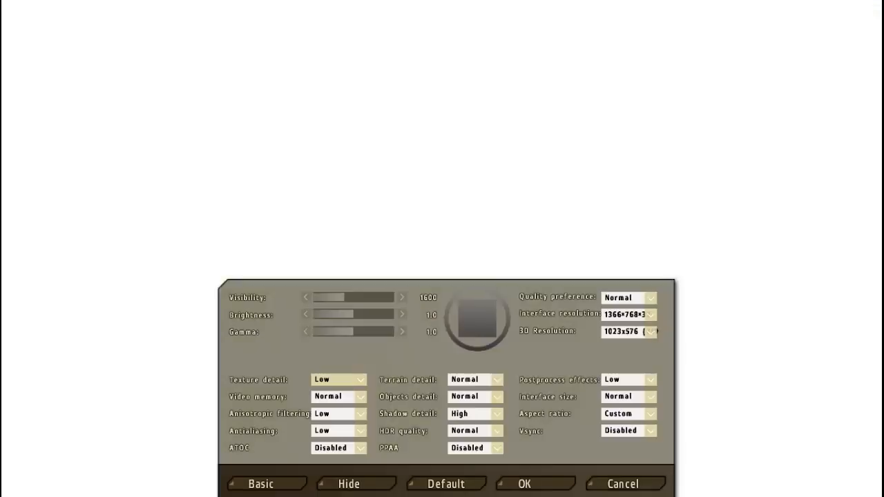
pyautogui.click(360, 379)
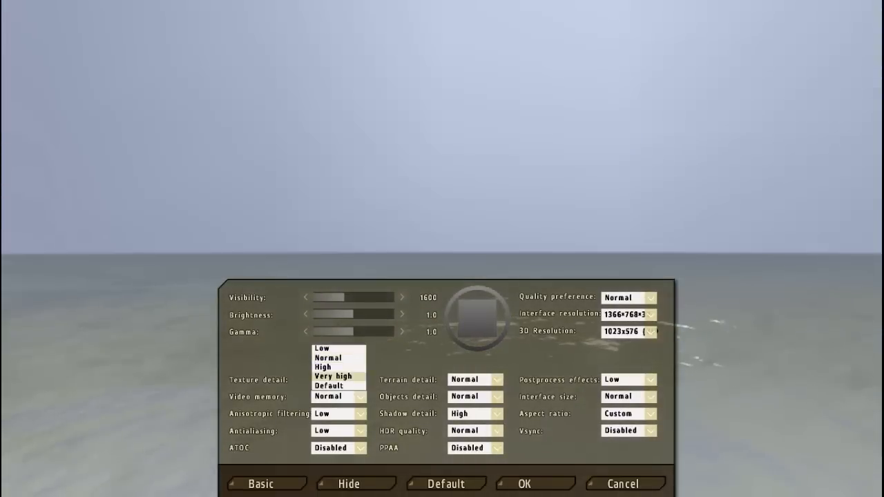
pyautogui.click(322, 348)
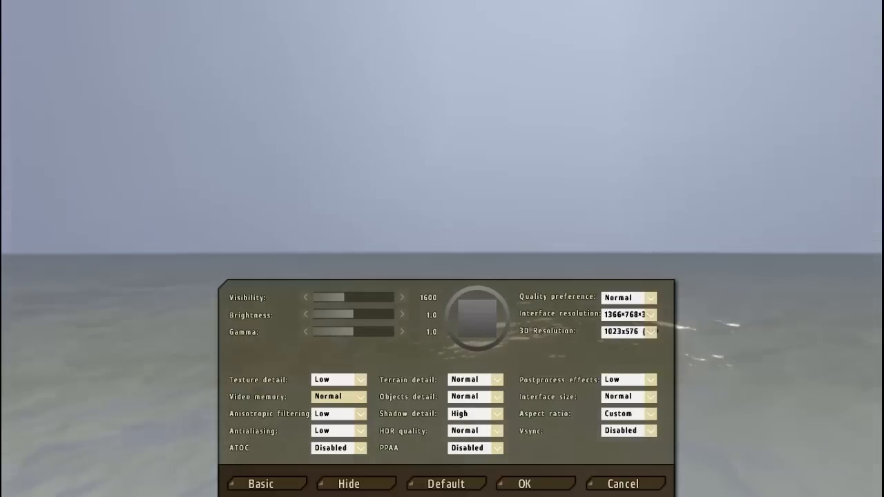
pyautogui.click(359, 378)
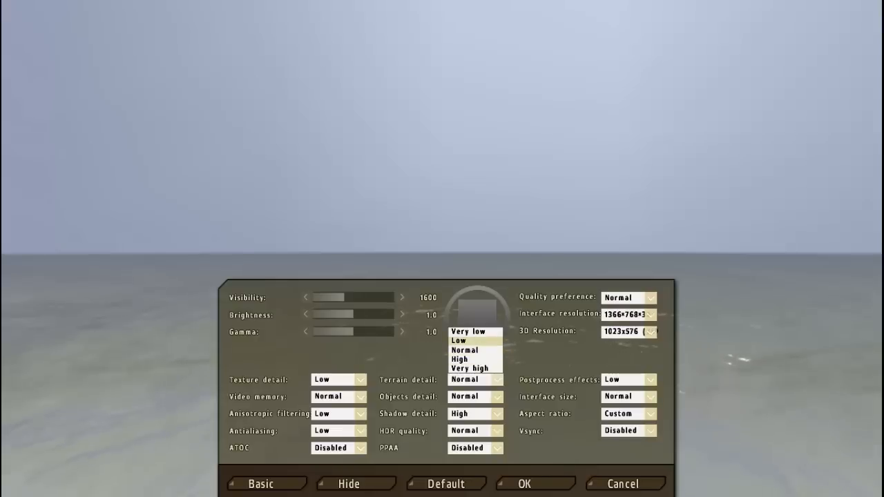
pyautogui.click(458, 340)
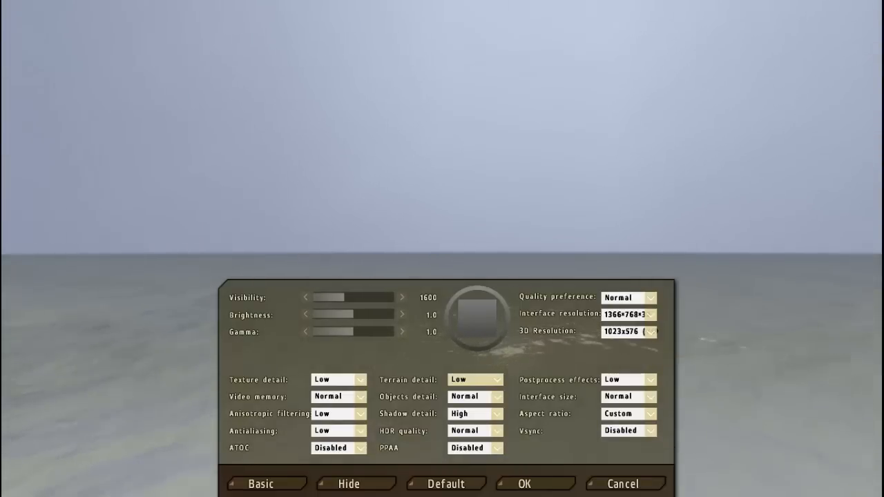
# Set shadow detail to Disabled and keep postprocess effects at Low
pyautogui.click(496, 378)
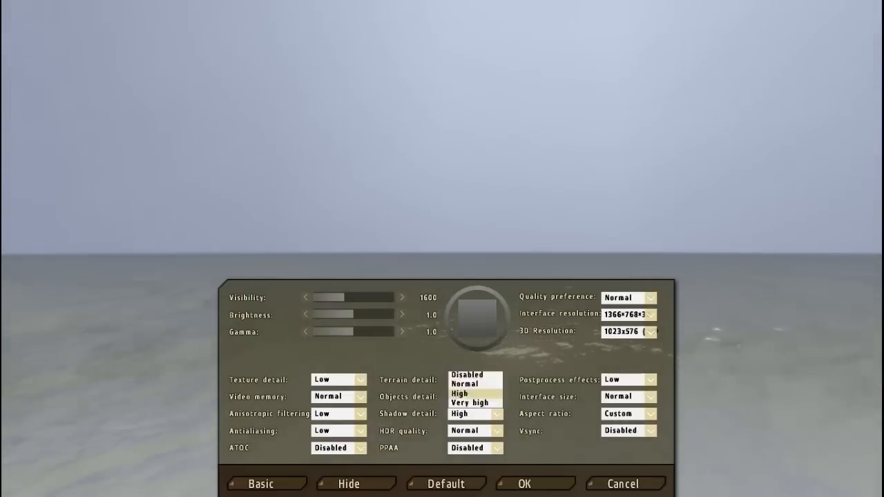
pyautogui.click(464, 384)
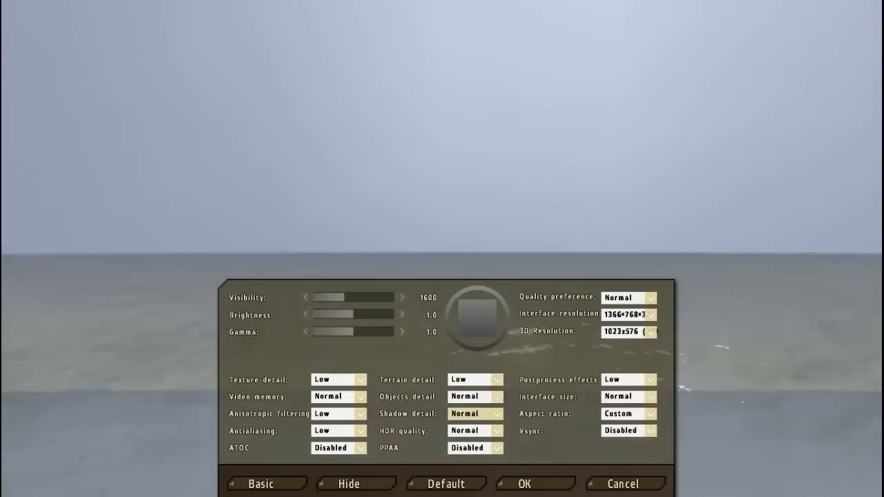
pyautogui.click(475, 415)
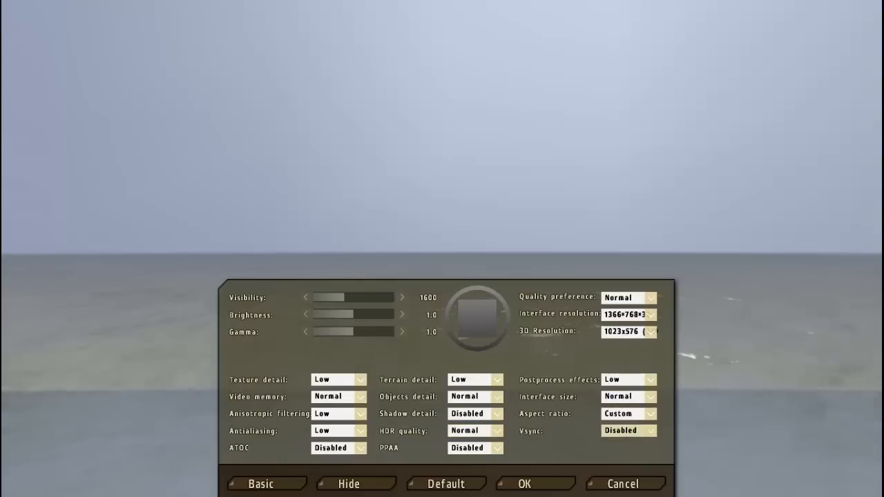
pyautogui.click(647, 332)
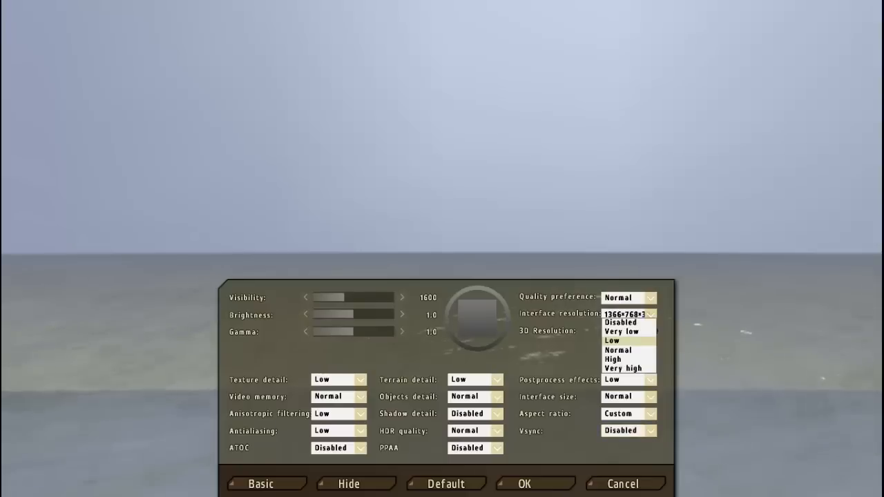
pyautogui.click(626, 332)
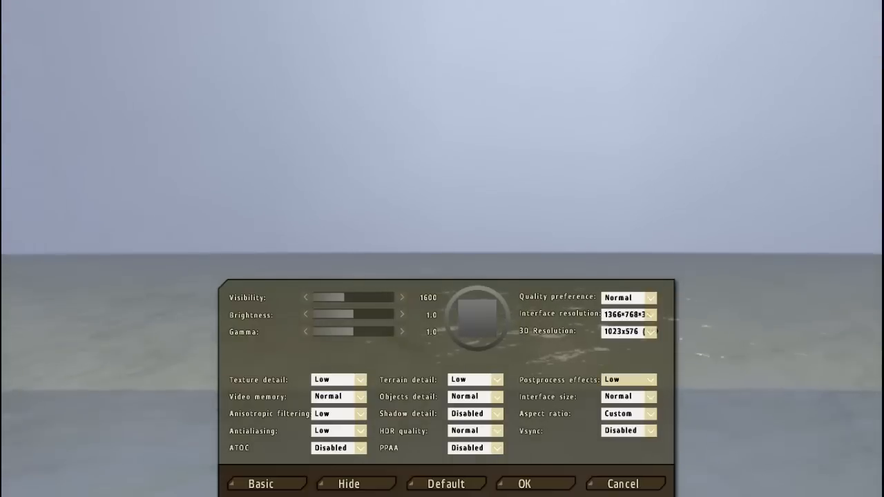
# Keep objects detail and interface size at Normal, confirm, and return to the main menu
pyautogui.click(496, 379)
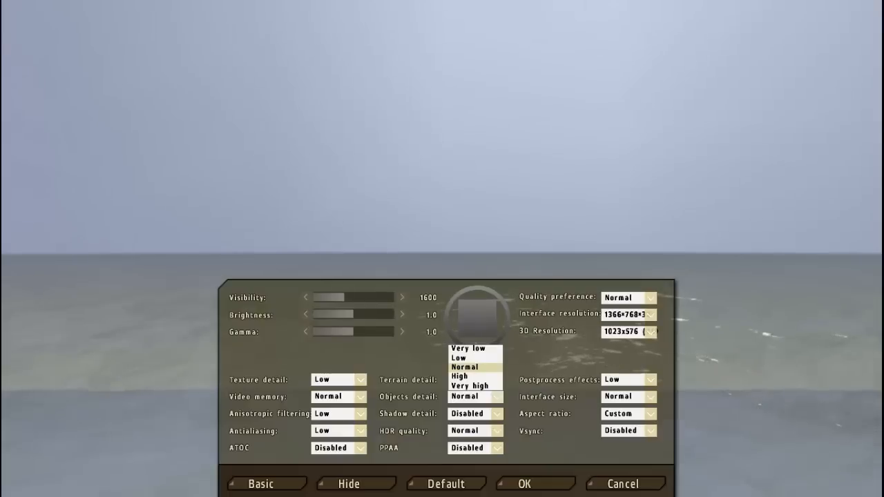
pyautogui.click(458, 348)
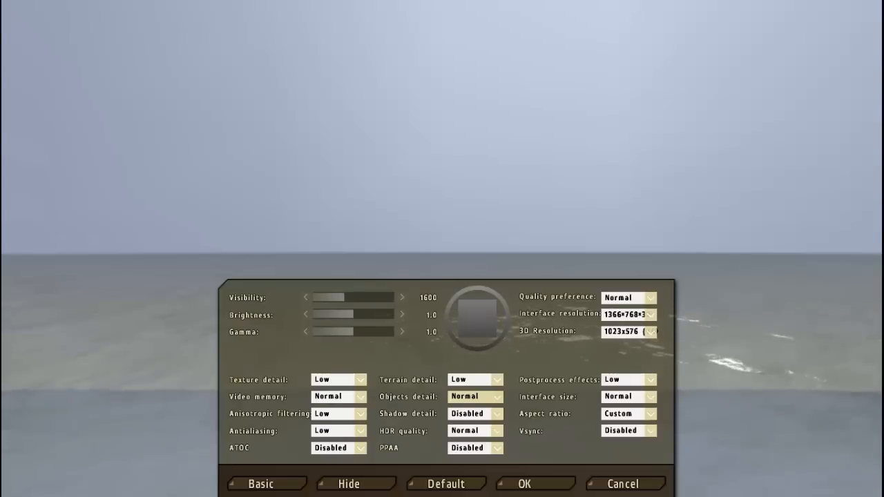
pyautogui.click(647, 332)
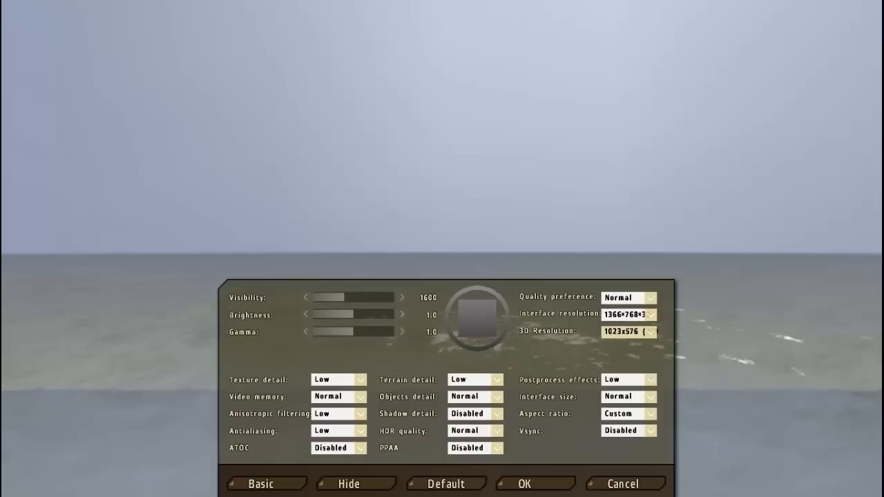
pyautogui.click(649, 331)
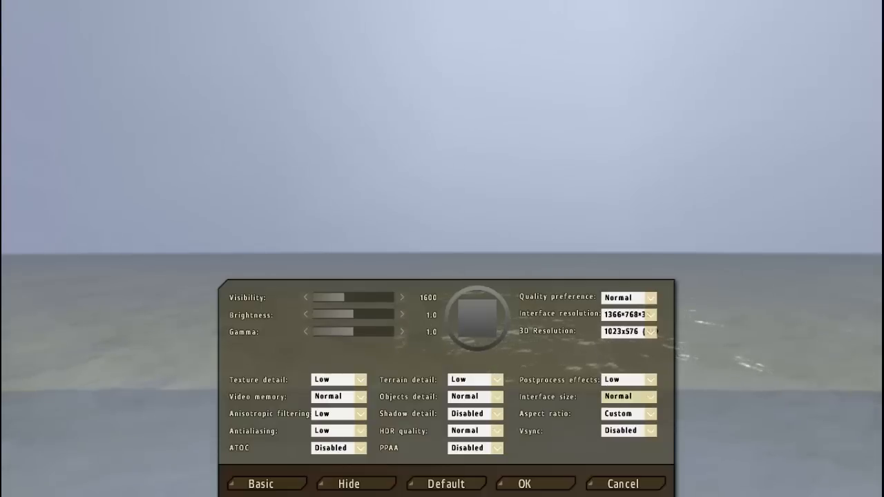
pyautogui.click(648, 397)
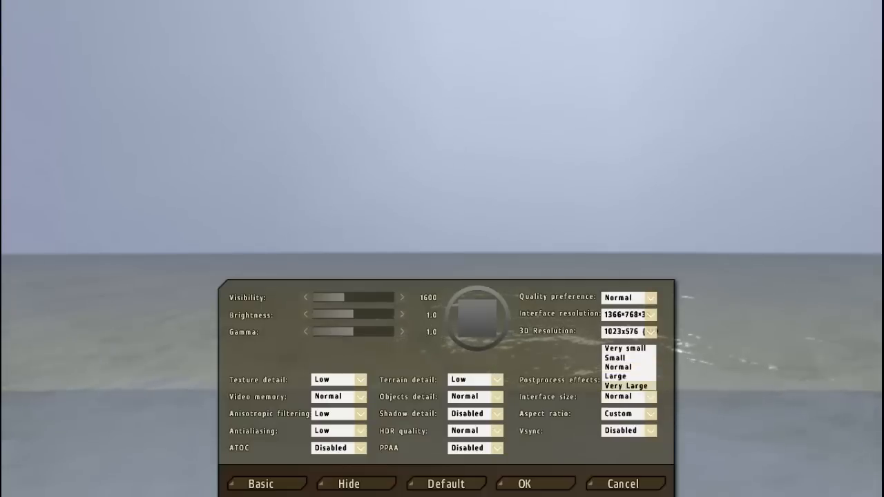
pyautogui.click(616, 378)
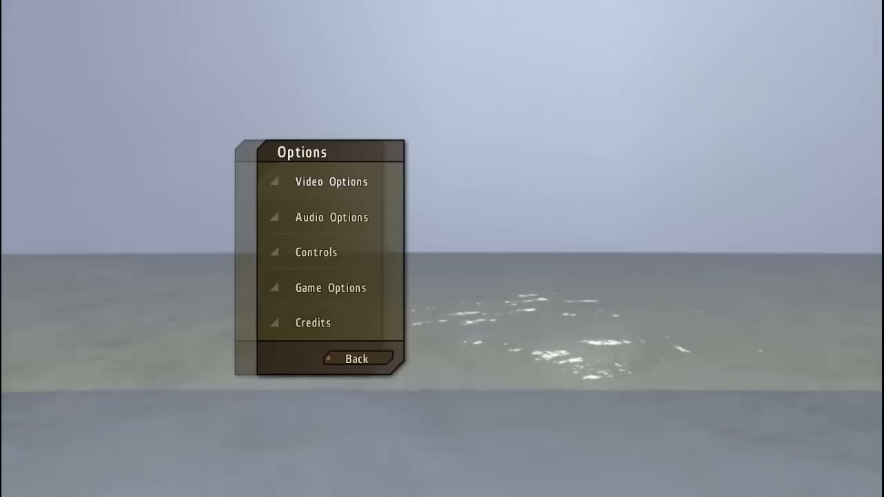
pyautogui.click(356, 359)
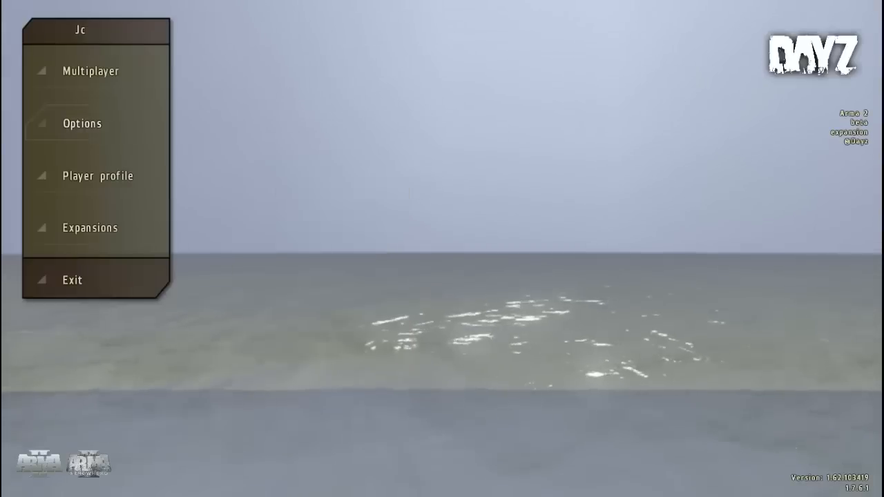